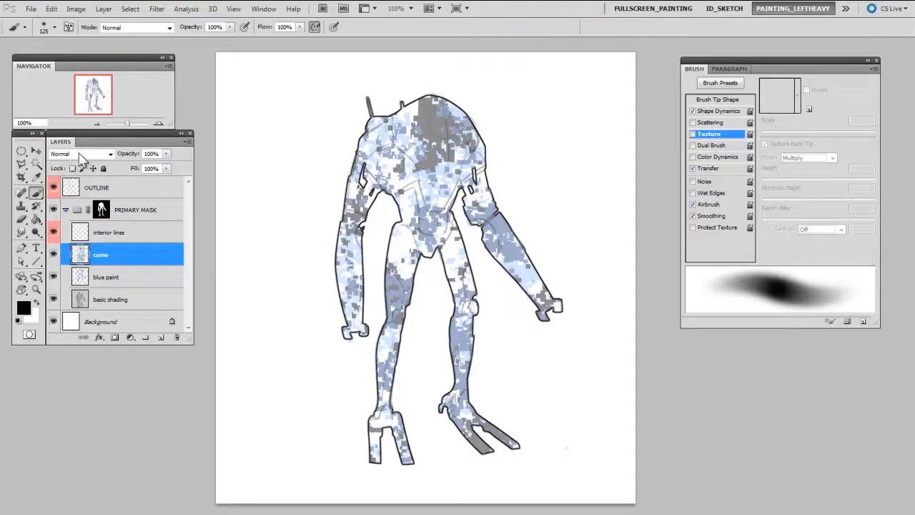
# Set the camo layer's blend mode to Multiply, then hide the camo layer
pyautogui.click(80, 153)
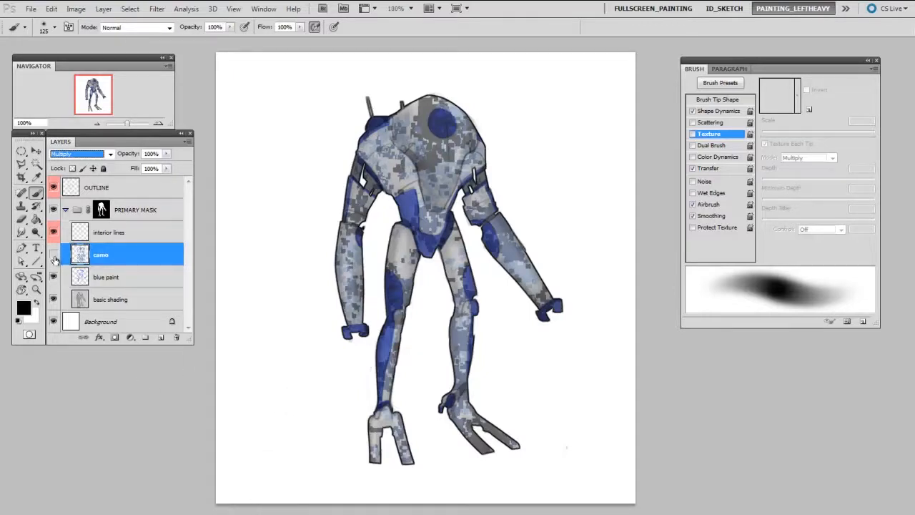
pyautogui.click(53, 255)
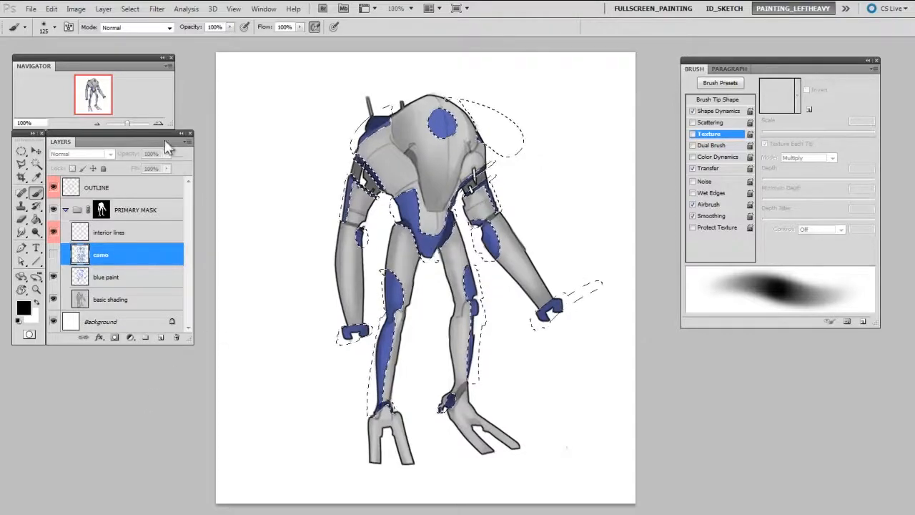
# Invert the blue paint selection with Select > Inverse and show the camo layer again
pyautogui.click(130, 8)
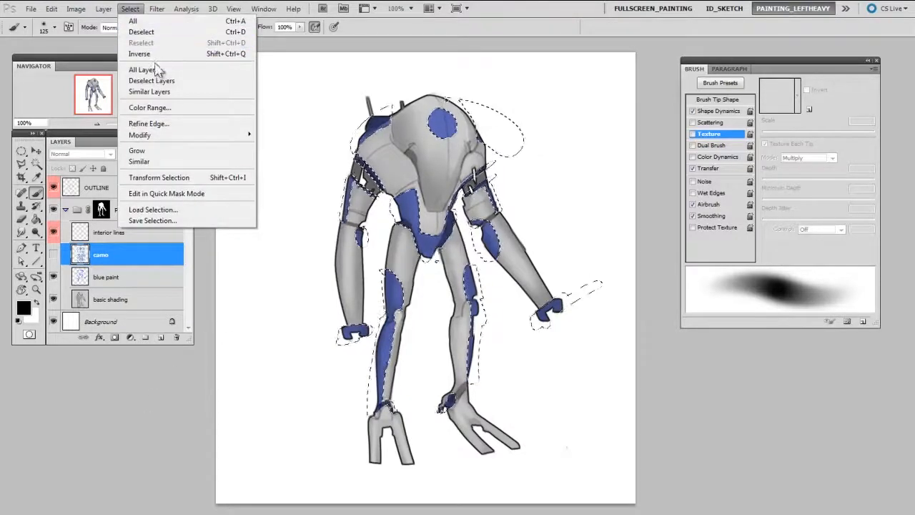
pyautogui.click(133, 20)
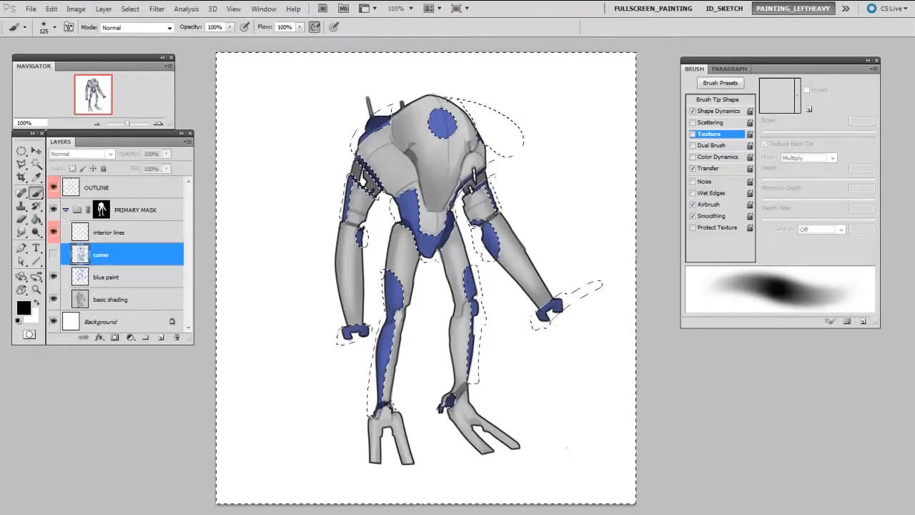
pyautogui.click(81, 153)
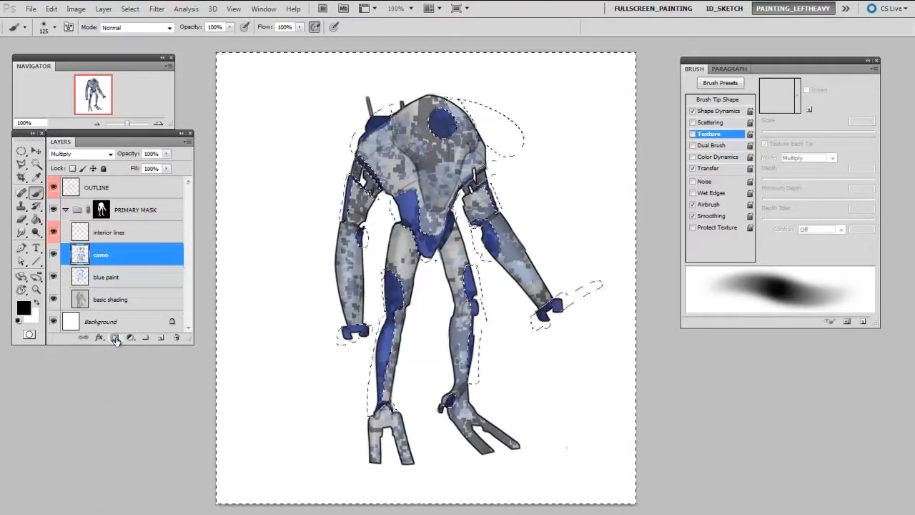
# Add a layer mask to the camo layer from the inverted selection
pyautogui.click(114, 336)
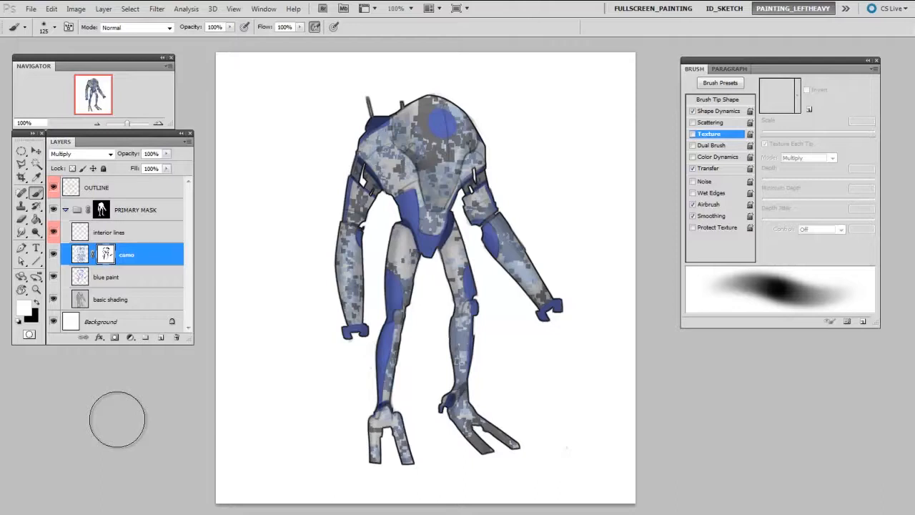
# Hide the blue paint layer and brush-paint the camo mask around the blue panels
pyautogui.click(53, 277)
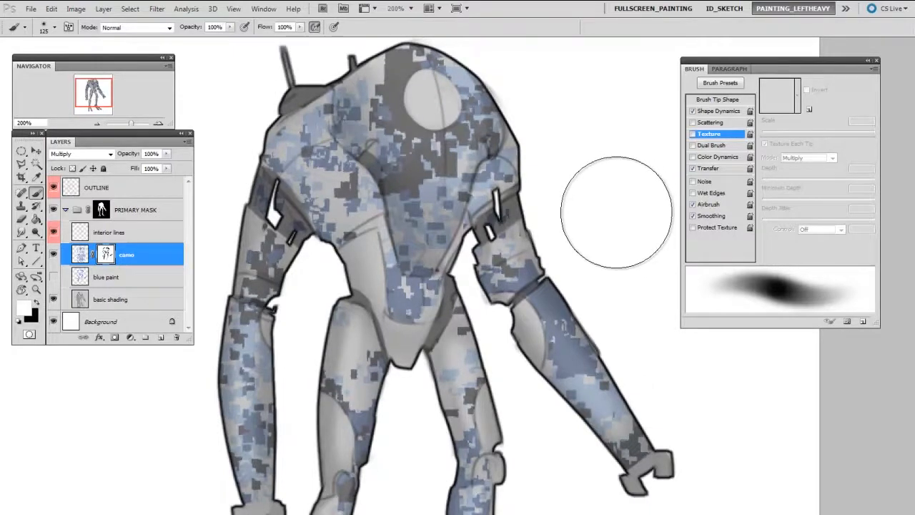
pyautogui.click(22, 151)
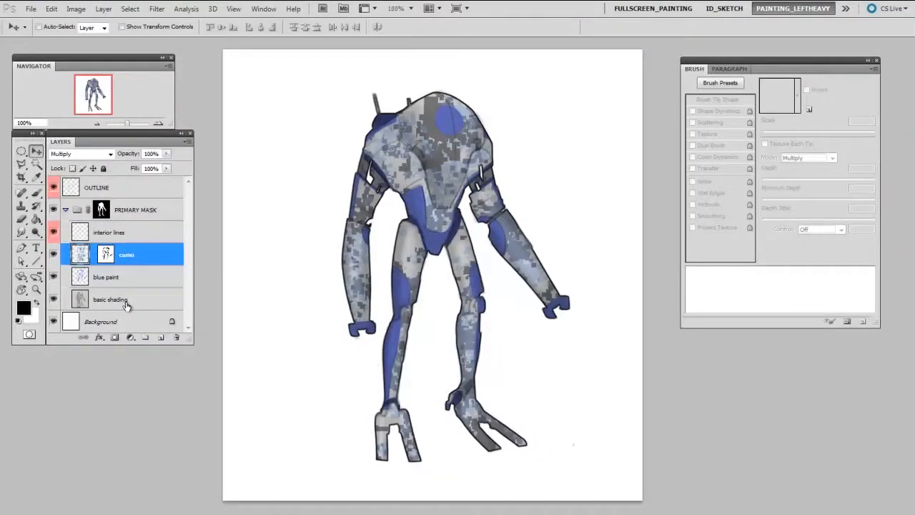
pyautogui.moveTo(125, 316)
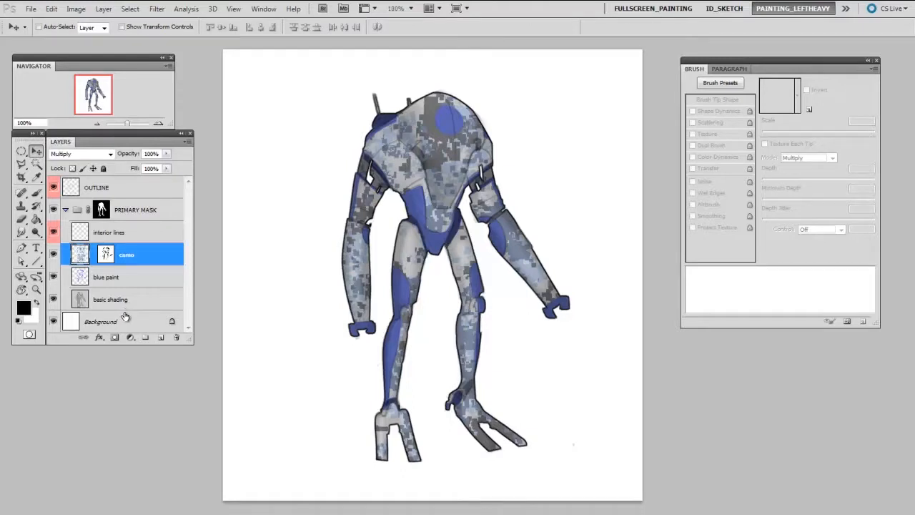
pyautogui.moveTo(124, 315)
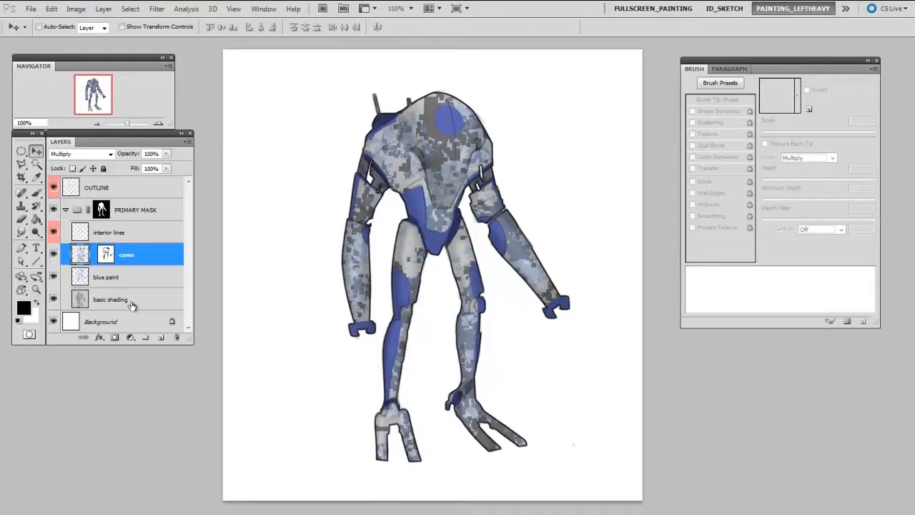
pyautogui.moveTo(147, 338)
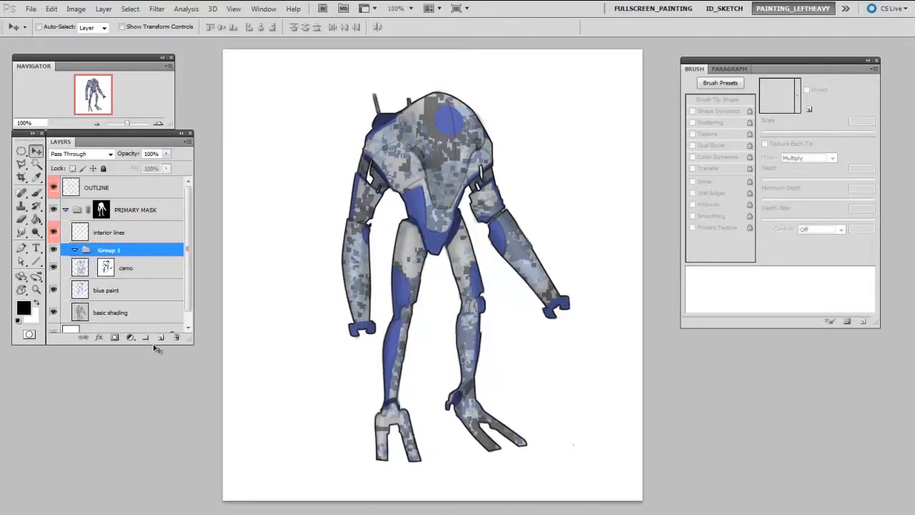
# Select the camo layer inside Group 1 and add a layer mask to Group 1
pyautogui.click(126, 268)
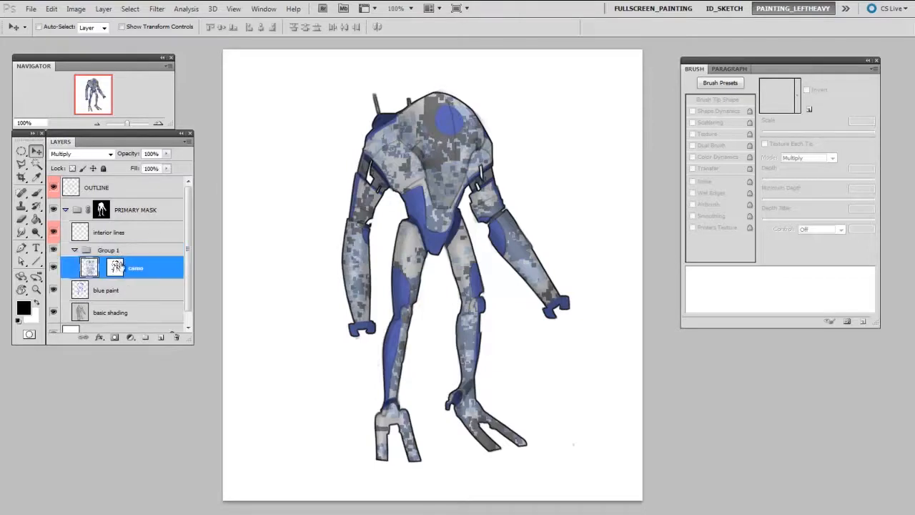
pyautogui.moveTo(182, 468)
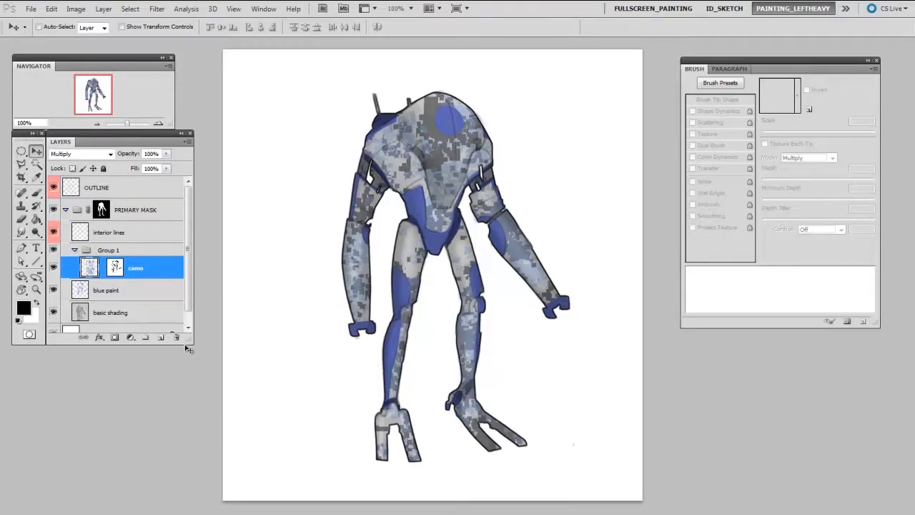
pyautogui.click(108, 250)
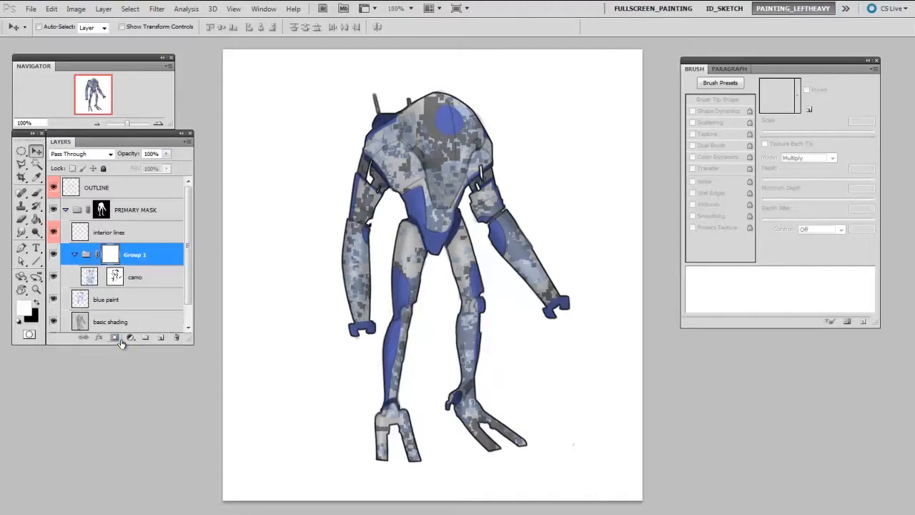
pyautogui.moveTo(147, 314)
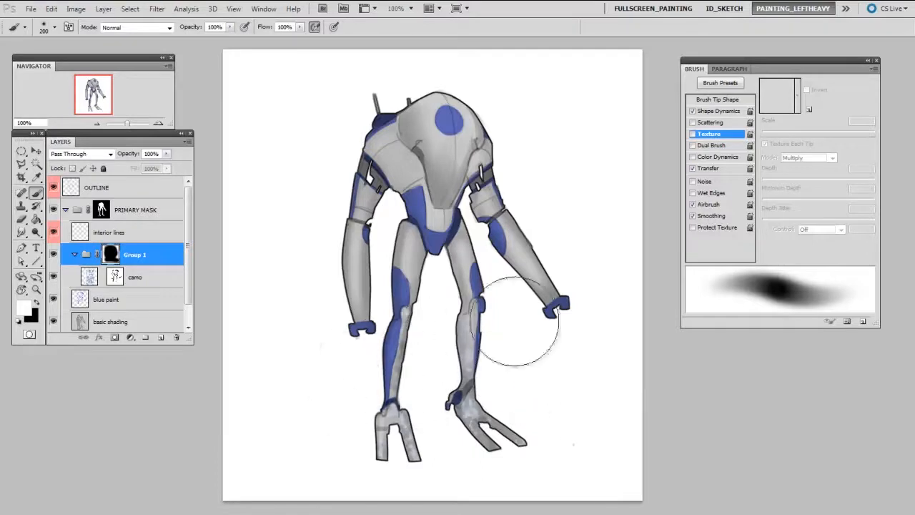
# Paint white on Group 1's mask over the head, torso and upper arms
pyautogui.moveTo(515, 329); pyautogui.dragTo(575, 432)
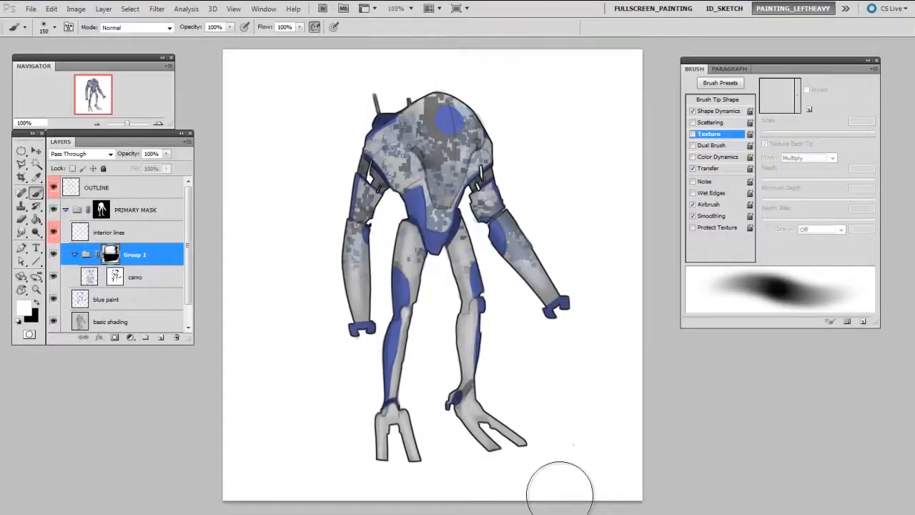
# Tint the legs tan and shift the blue paint's hue to green with Hue/Saturation
pyautogui.click(135, 277)
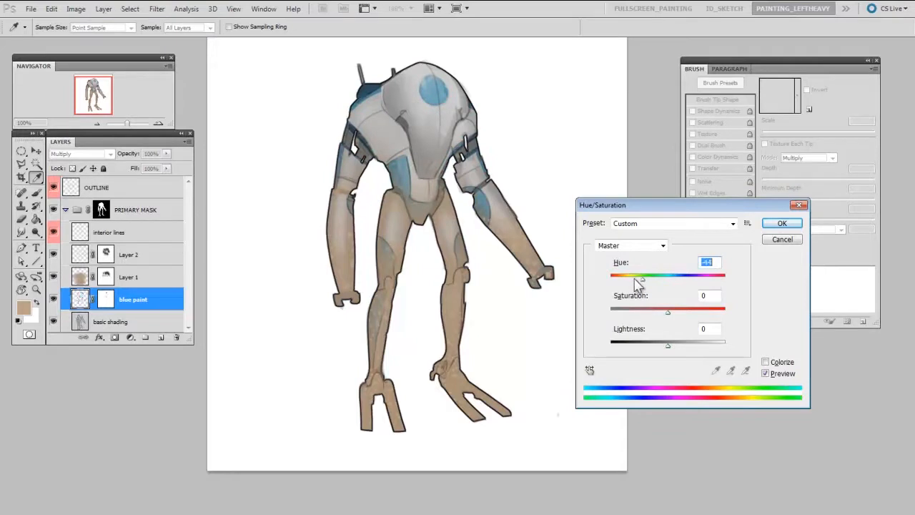
pyautogui.click(782, 223)
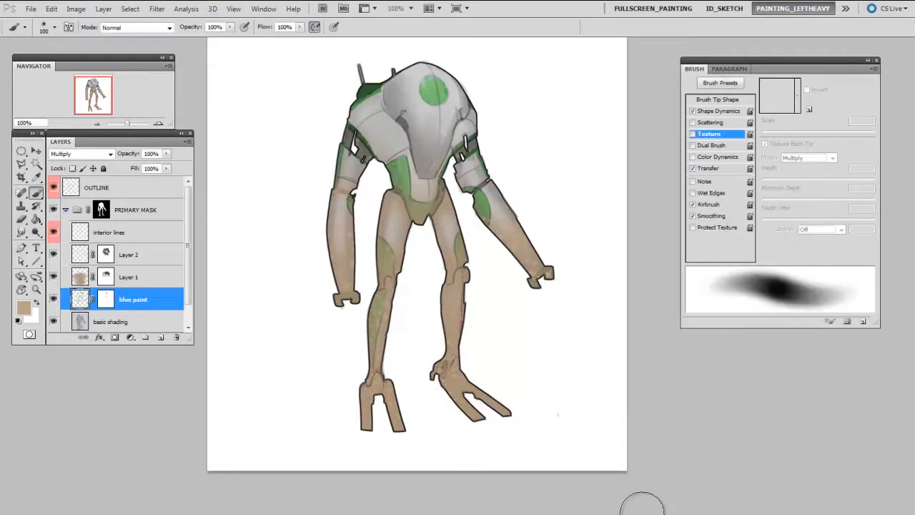